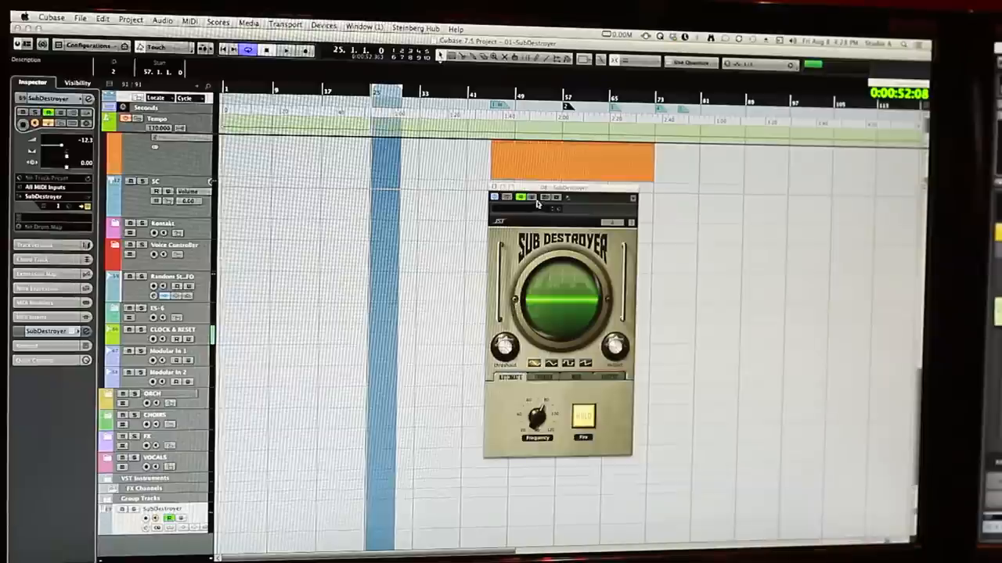
Step: Move the SubDestroyer plug-in window down and left, closer to the tracks
left_click_drag(560, 197, 473, 211)
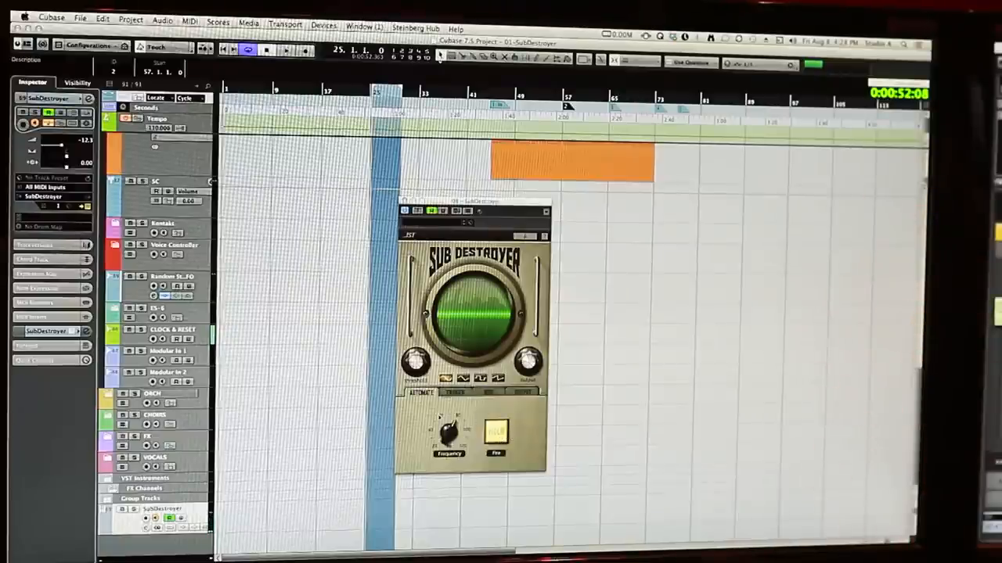
Step: Switch SubDestroyer to its Trigger page showing start frequency, end frequency and length
left_click(455, 392)
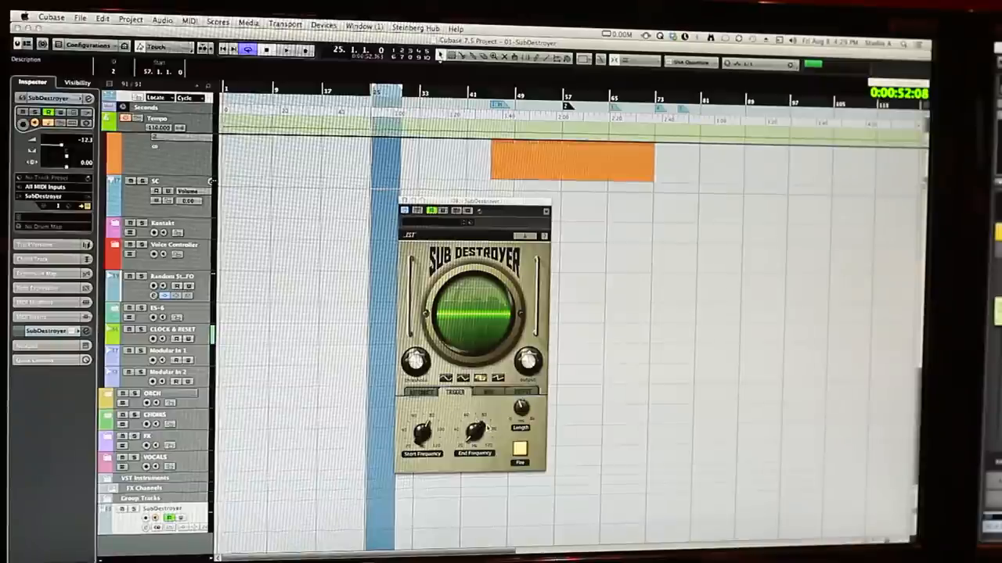
left_click(517, 448)
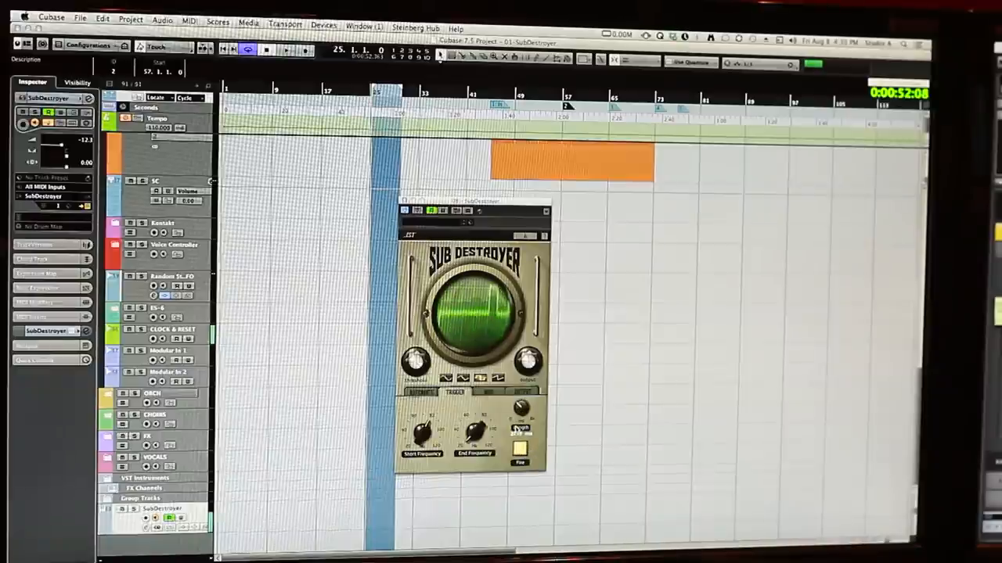
Step: Switch the SubDestroyer panel to another tab and drag the window up and left
left_click(489, 392)
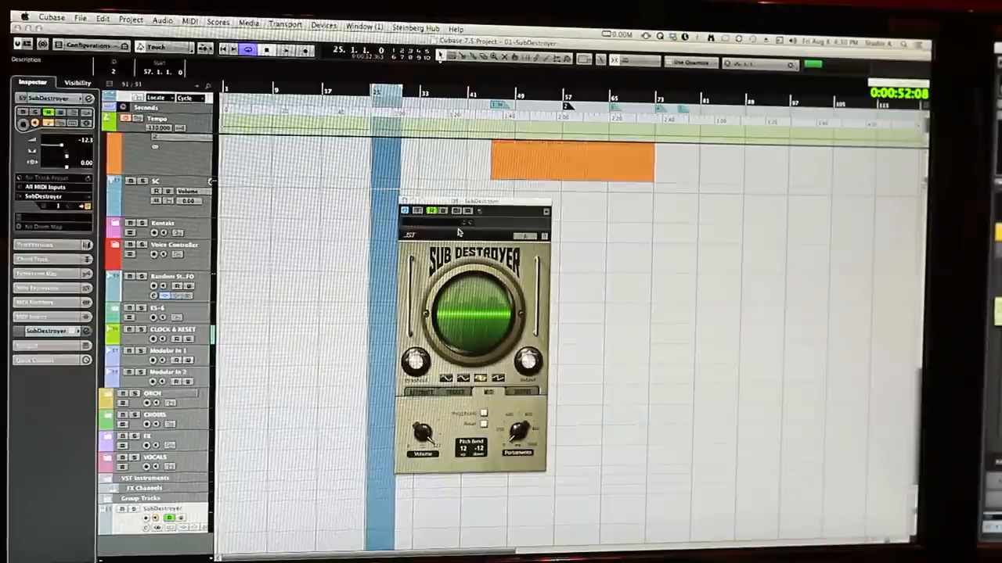
left_click_drag(466, 210, 380, 155)
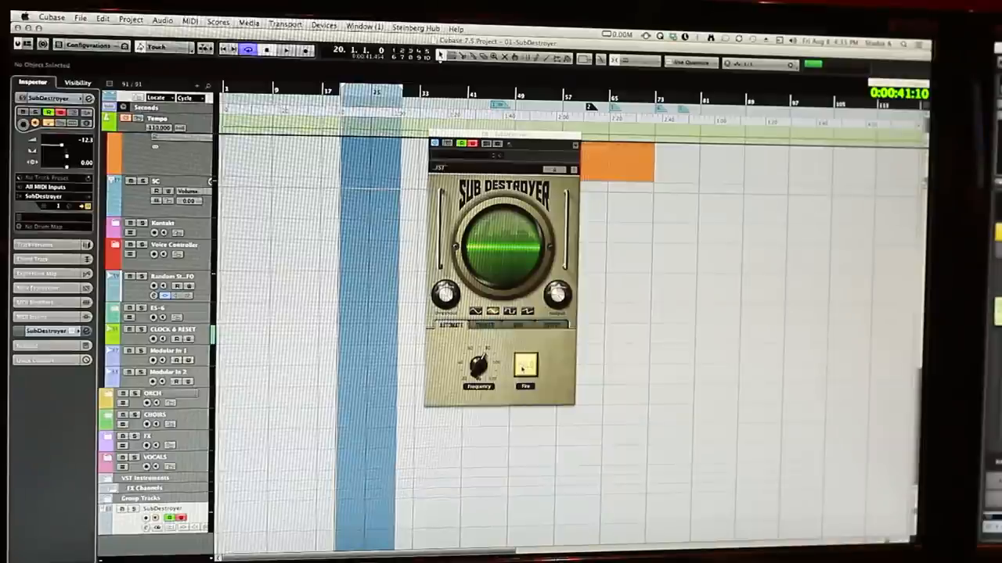
Step: Duplicate the SubDestroyer group track, creating 'Copy of SubDestroyer' beneath it
left_click(526, 366)
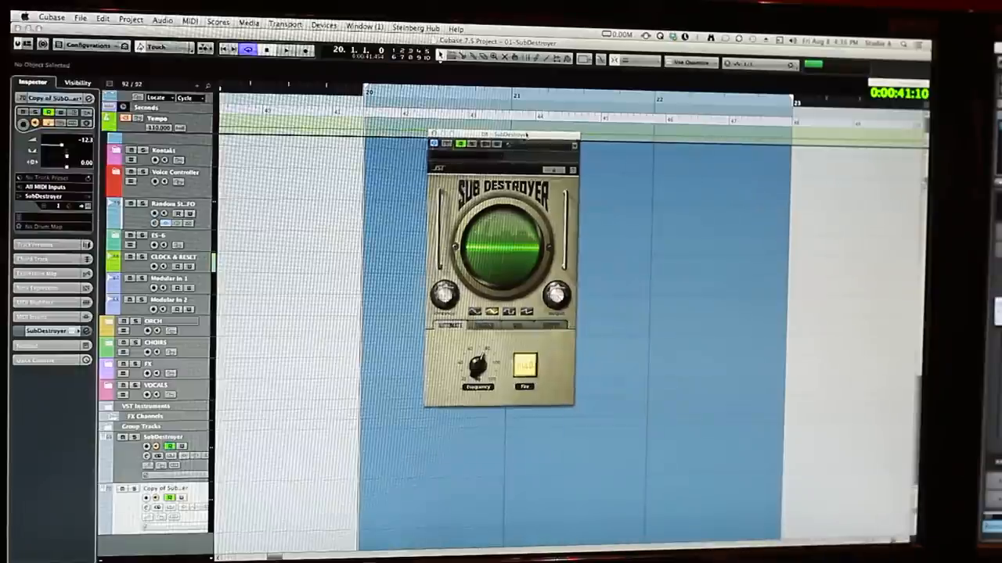
Step: Drag a SubDestroyer window to sit beside the other instance
left_click_drag(498, 134, 469, 214)
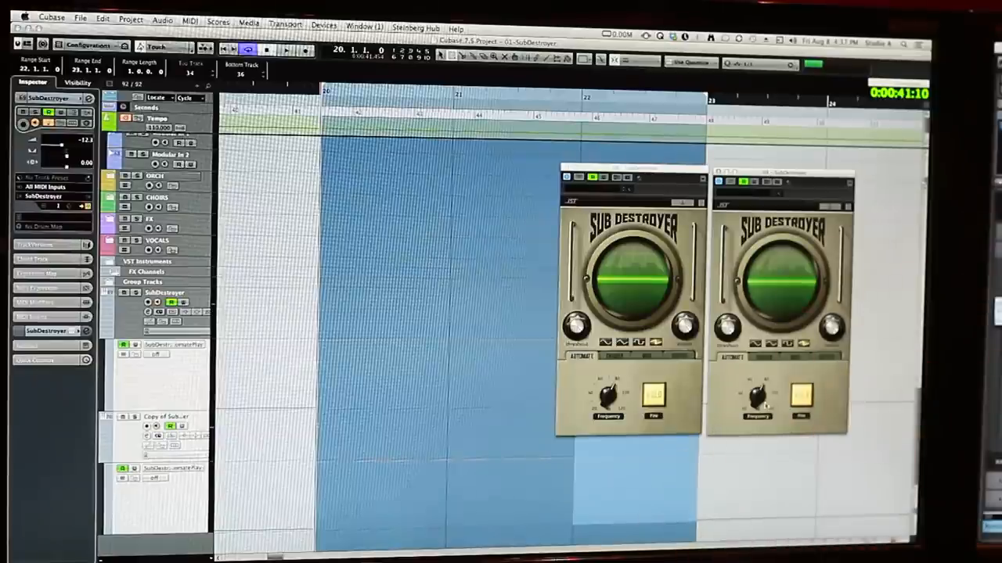
left_click(286, 50)
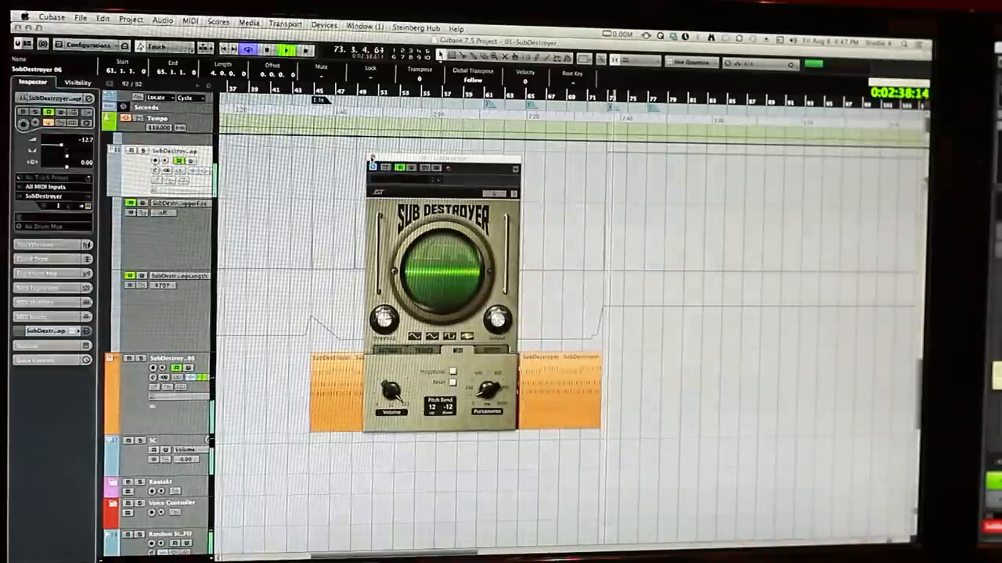
Step: Close the SubDestroyer plug-in window to reveal the SubDestroyer_06 parts and automation lanes
left_click(372, 169)
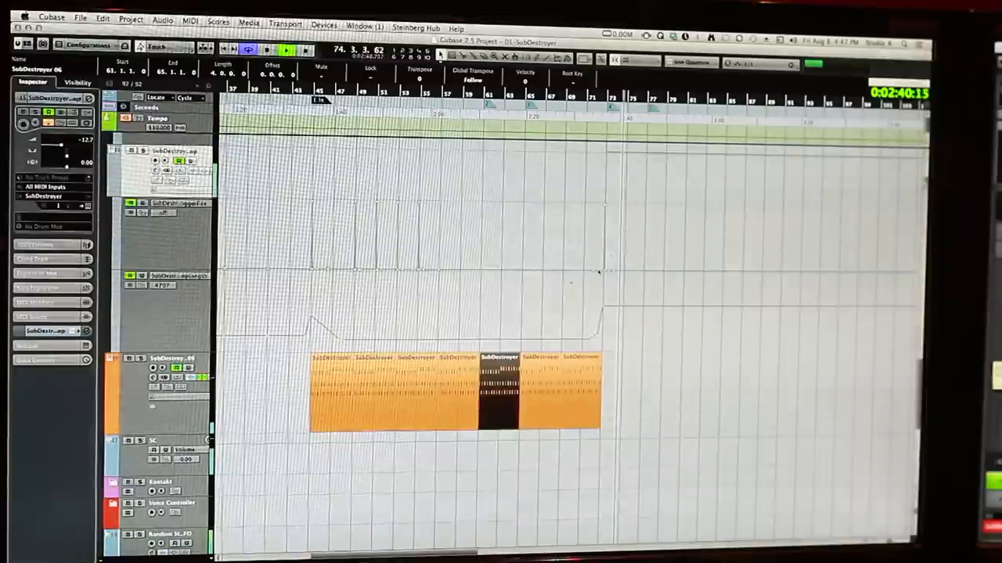